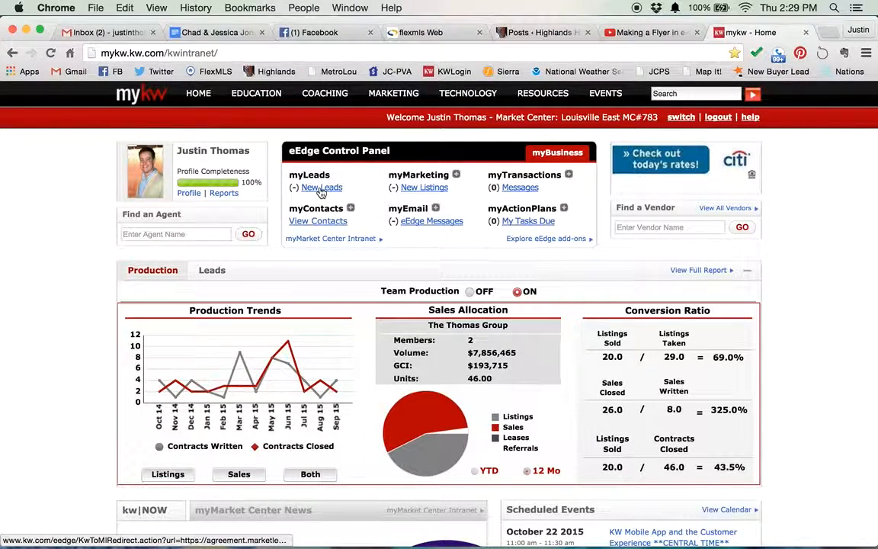
Open New Leads under myLeads to reach the Market Leader dashboard
click(319, 186)
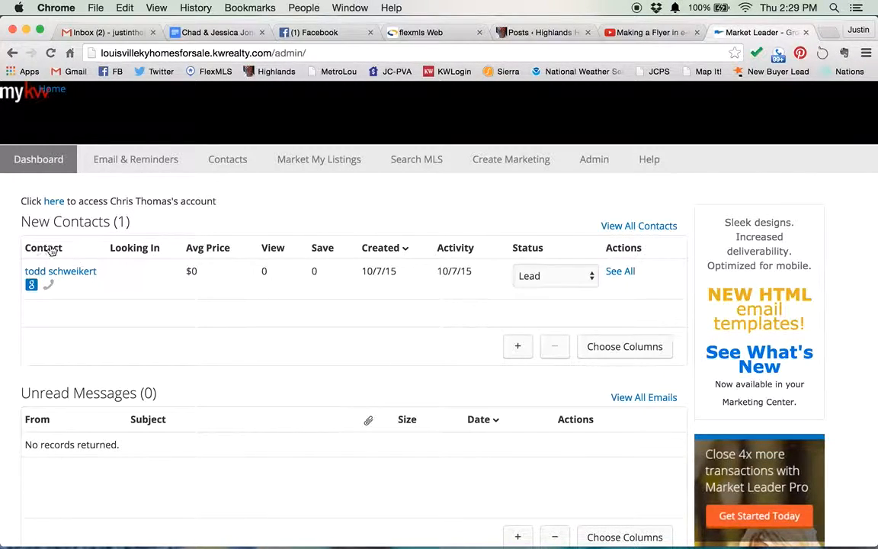
mouse_move(146, 299)
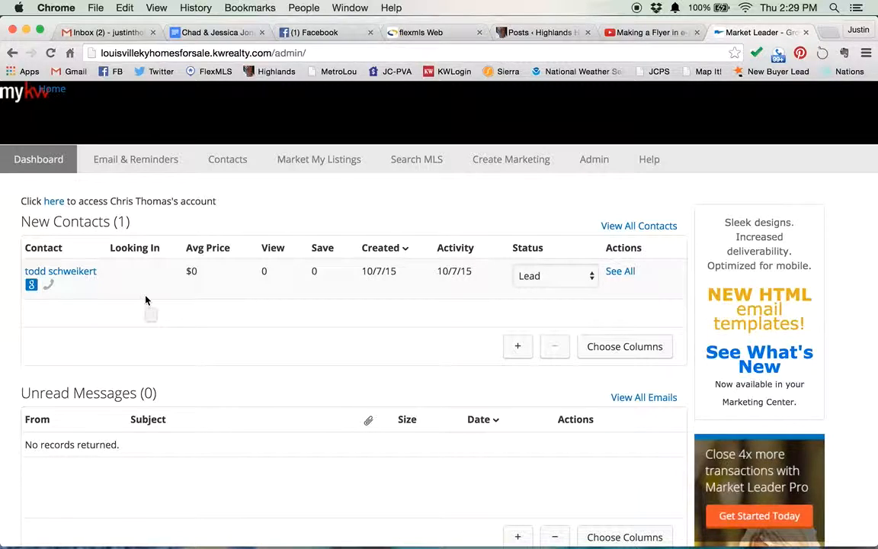
mouse_move(251, 179)
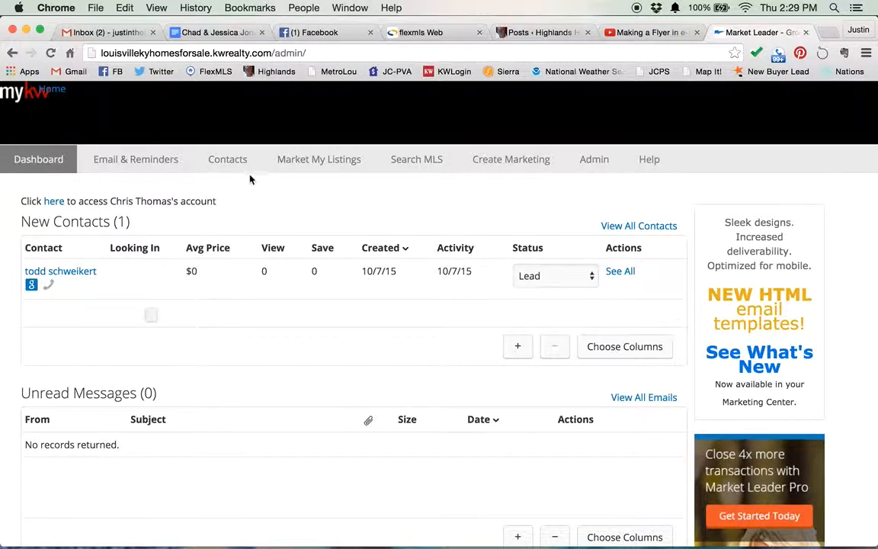
Open the Contacts menu showing All Contacts, Add a Contact, and other options
click(227, 159)
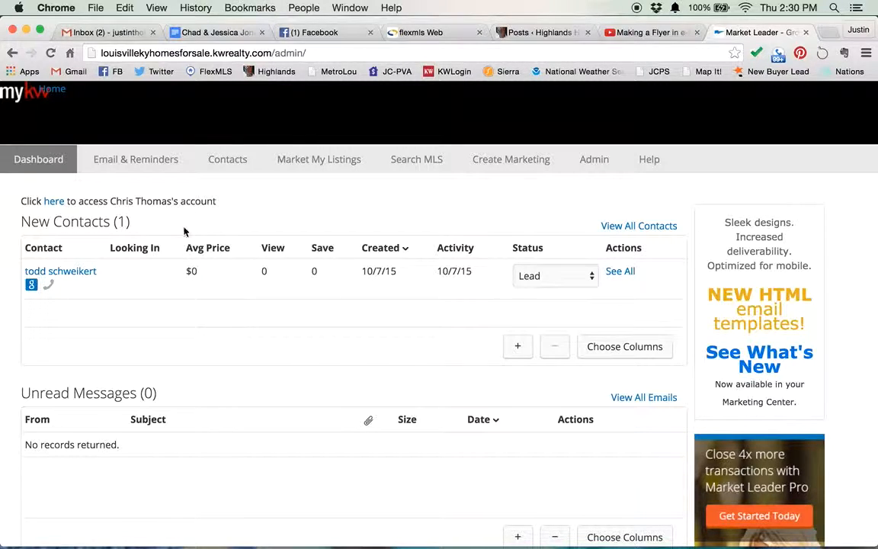
click(227, 158)
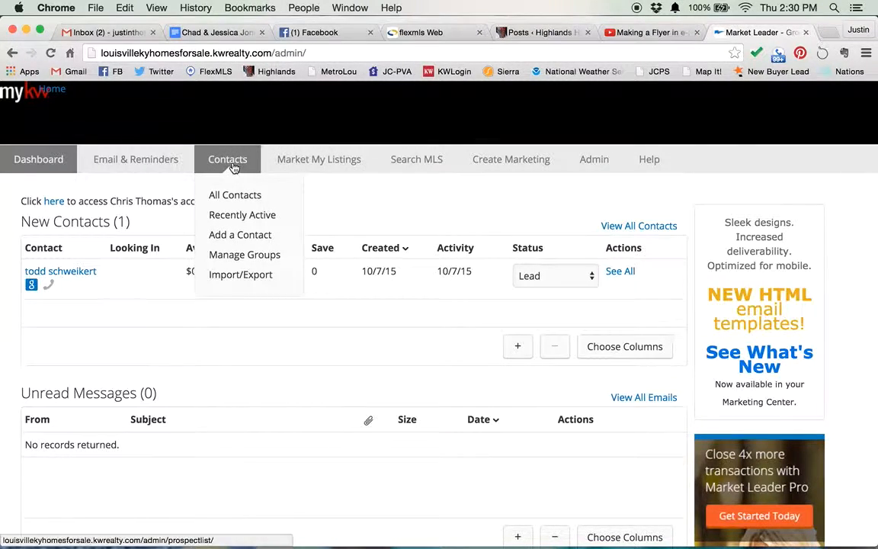
mouse_move(240, 195)
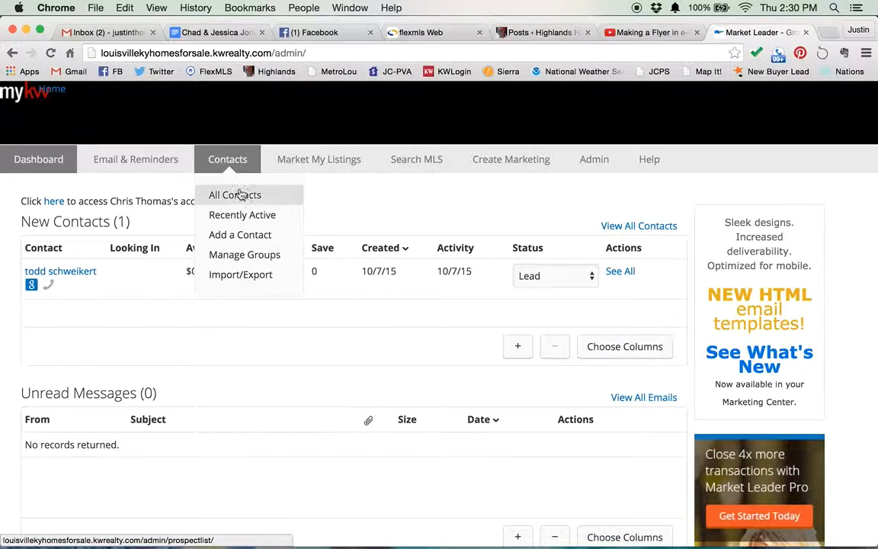
mouse_move(252, 240)
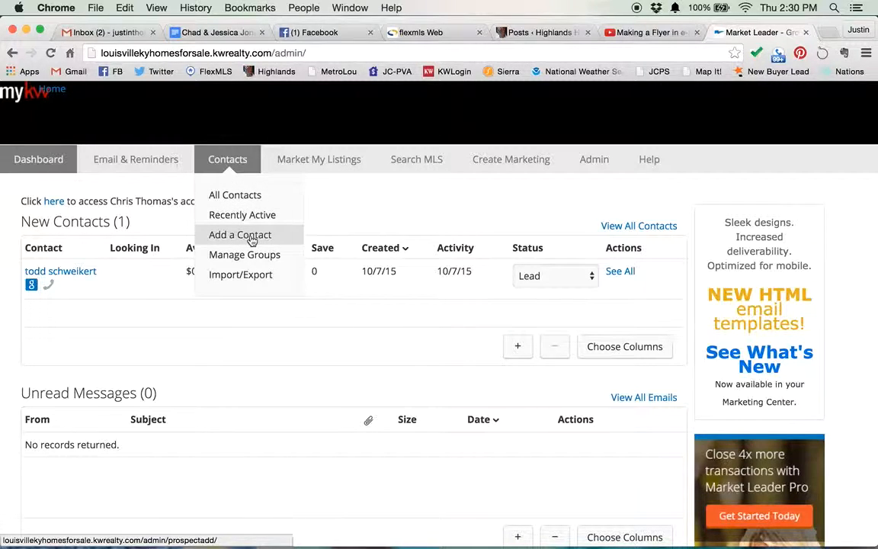
Open Add a Contact and choose Cold as the new contact's status
click(240, 234)
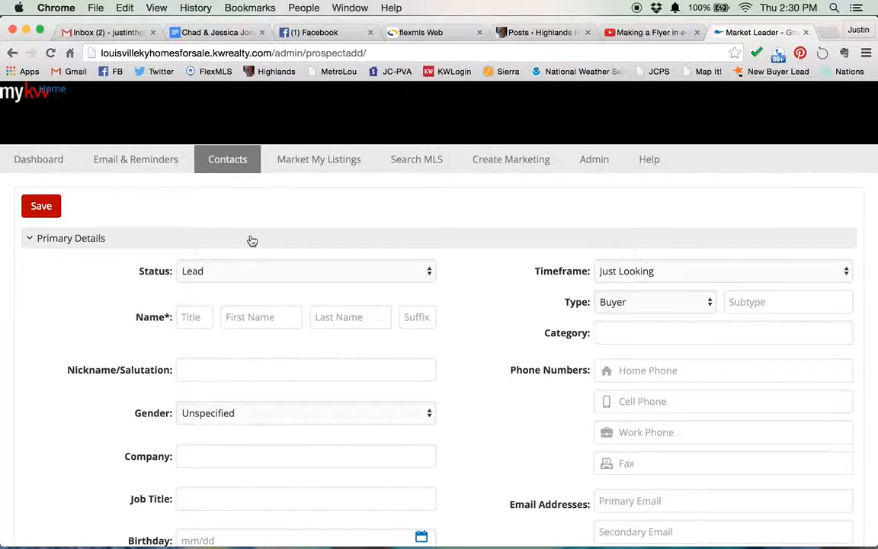
mouse_move(493, 273)
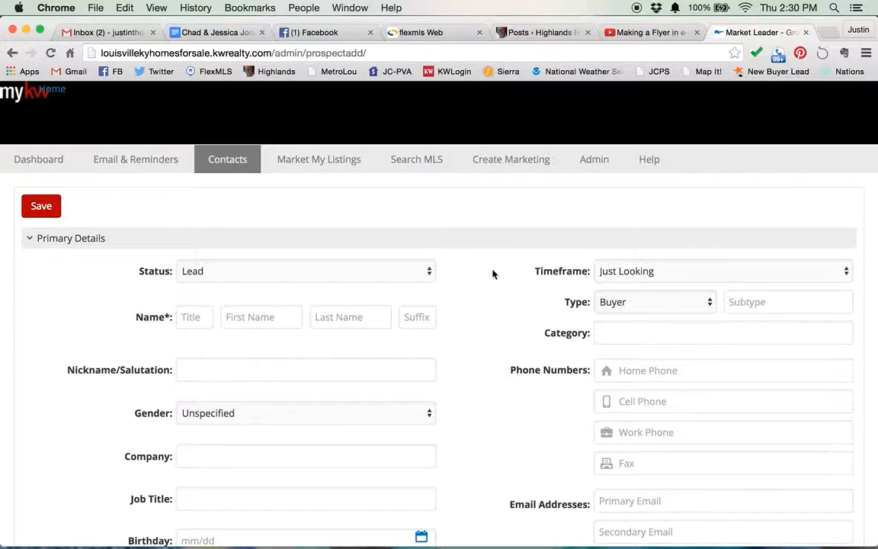
click(305, 271)
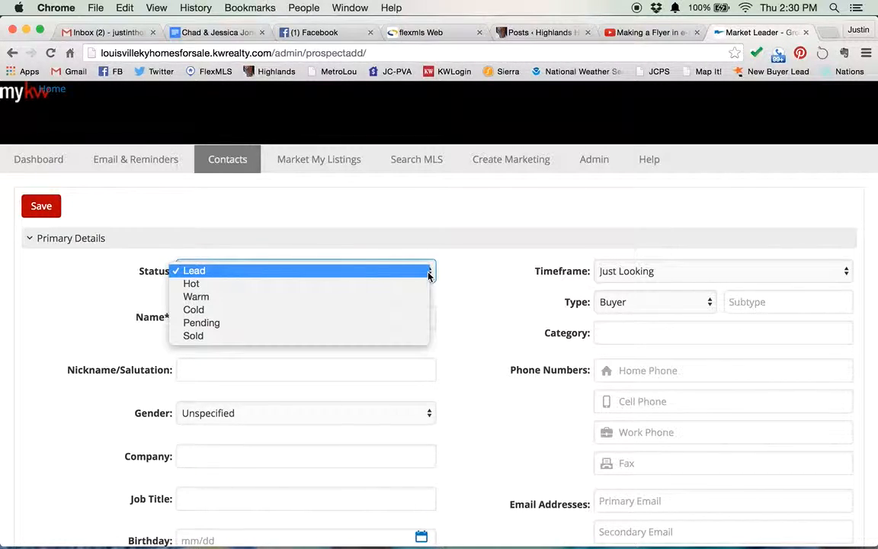
click(194, 271)
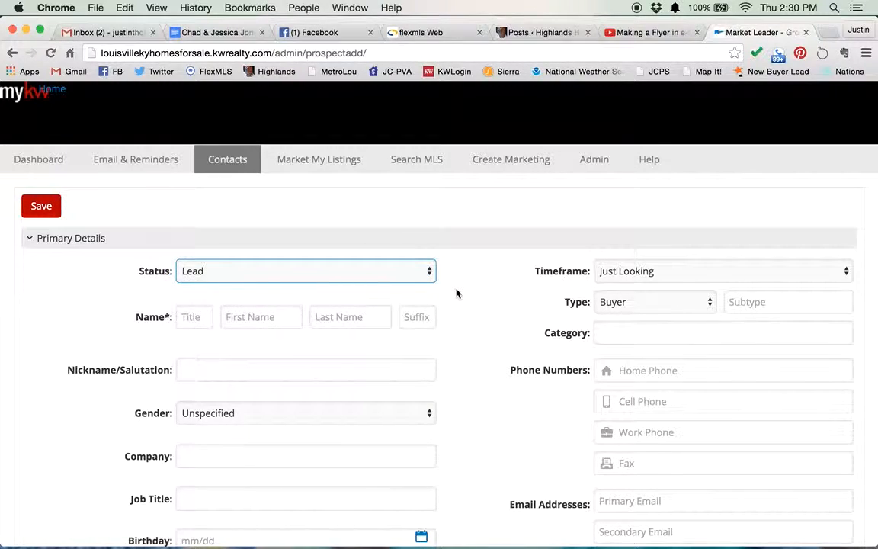
mouse_move(255, 233)
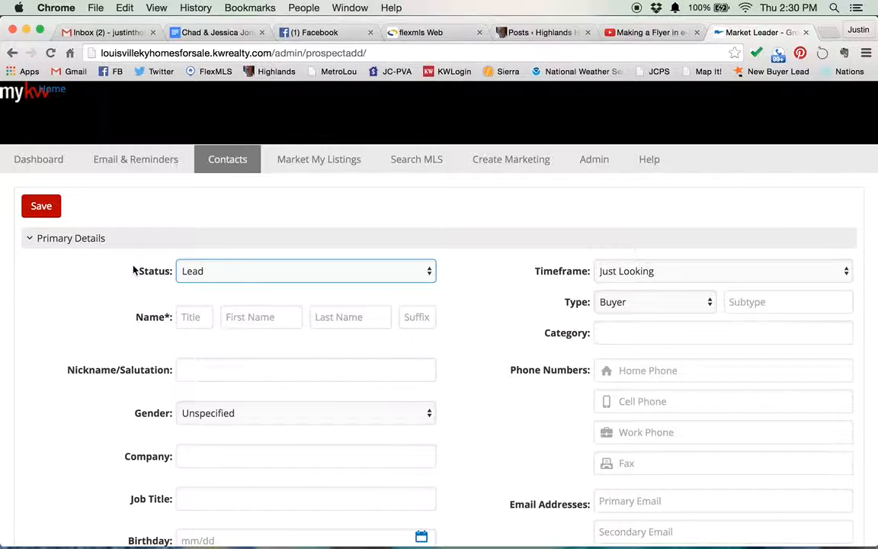
click(304, 271)
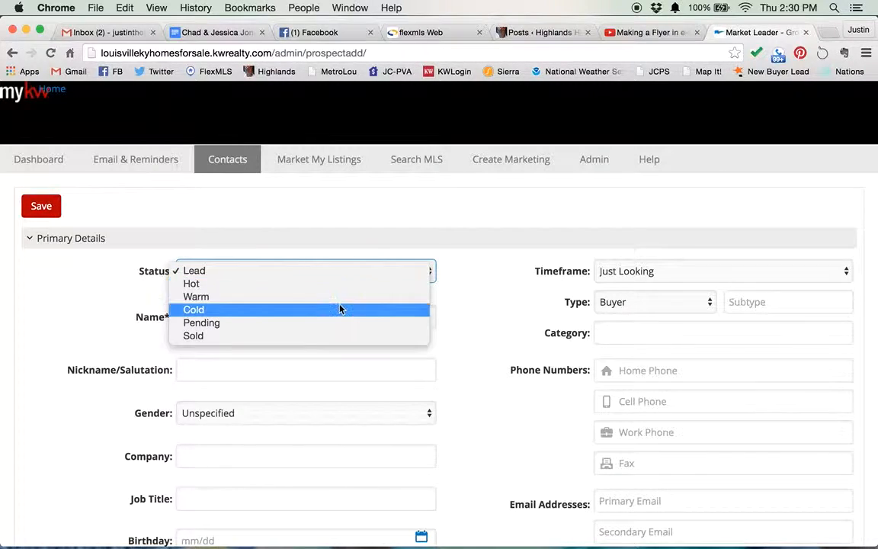
mouse_move(245, 299)
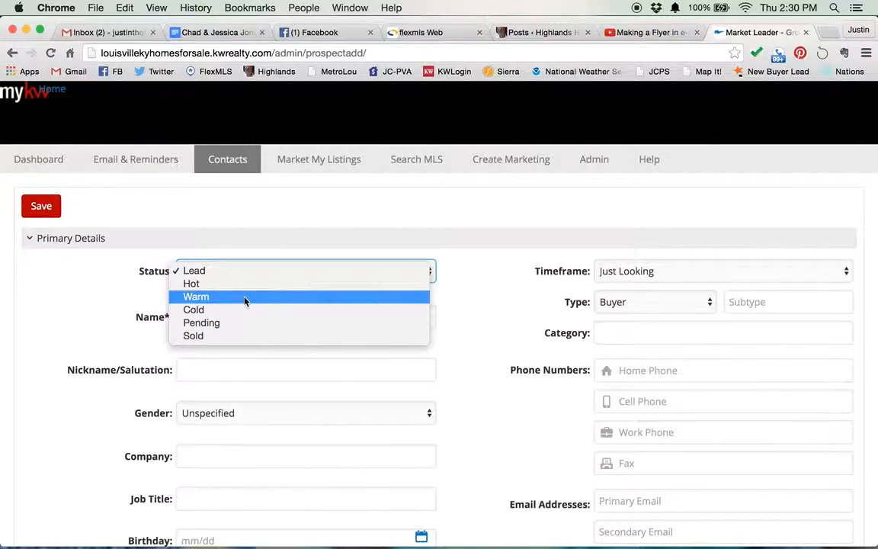
click(194, 310)
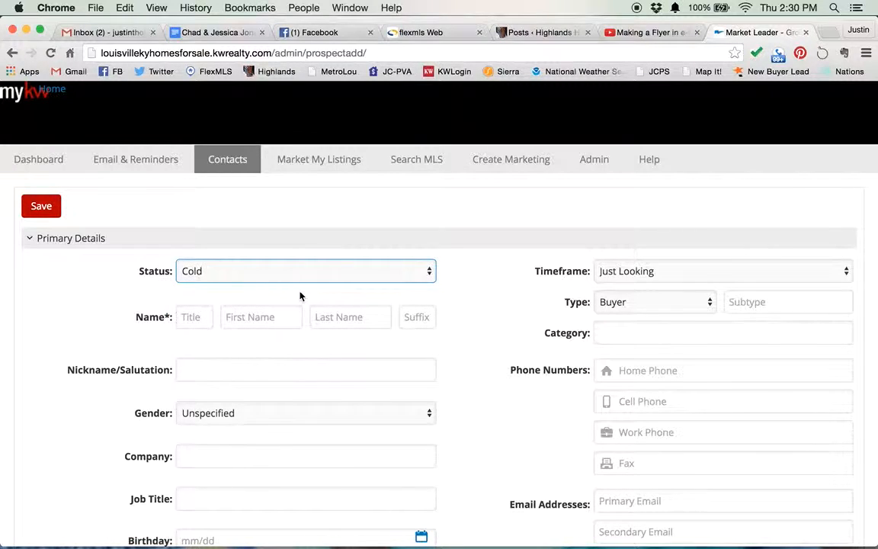
click(261, 316)
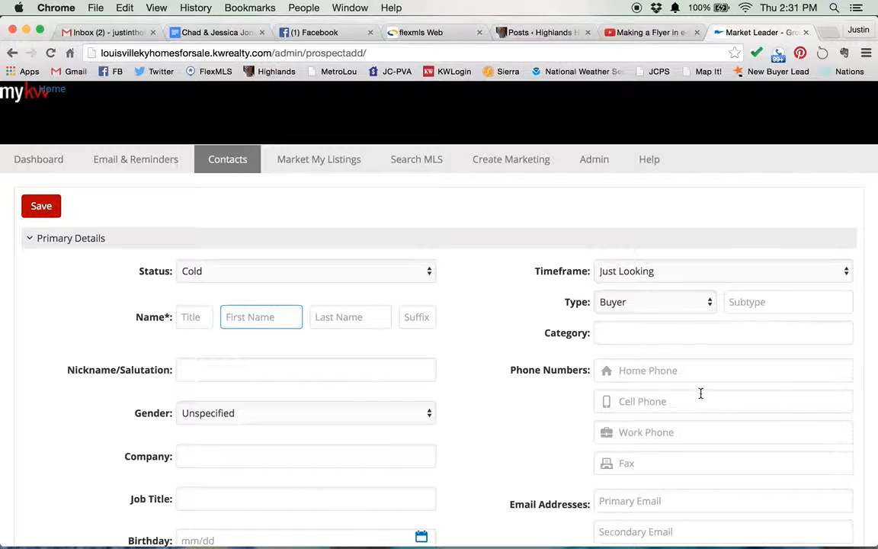
Tick 'Check here to send welcome email to this contact' in the Emails section
scroll(down, 3)
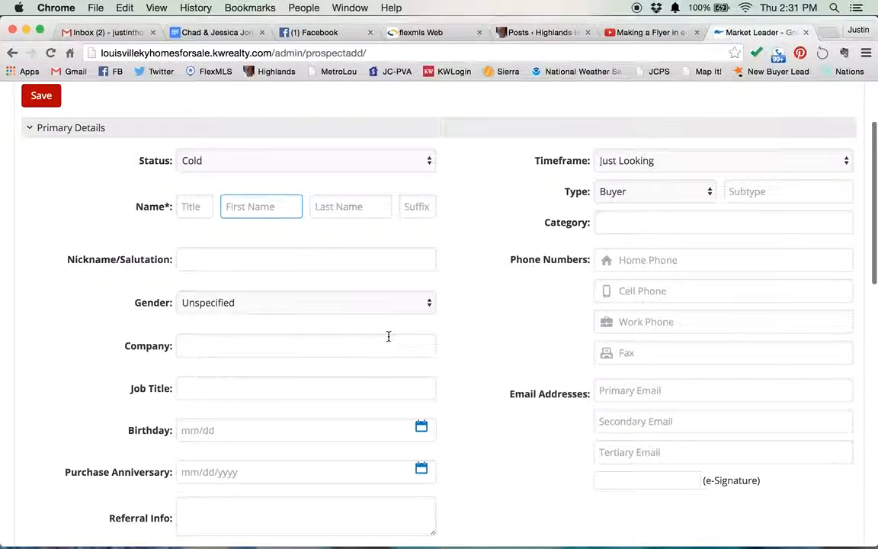
scroll(down, 3)
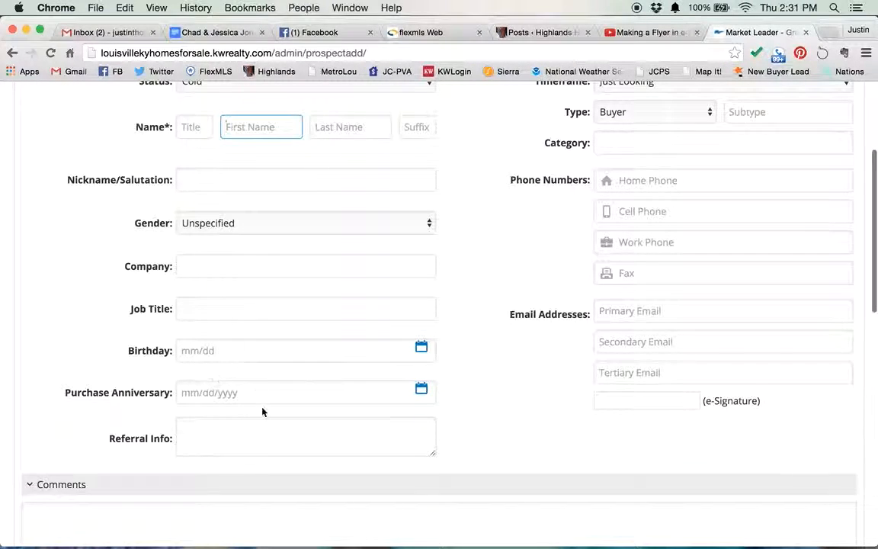
mouse_move(233, 353)
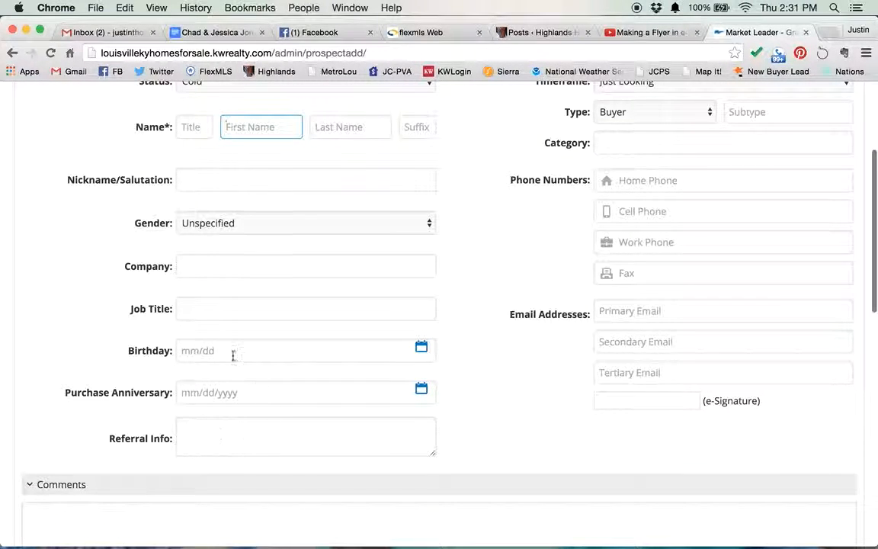
mouse_move(293, 391)
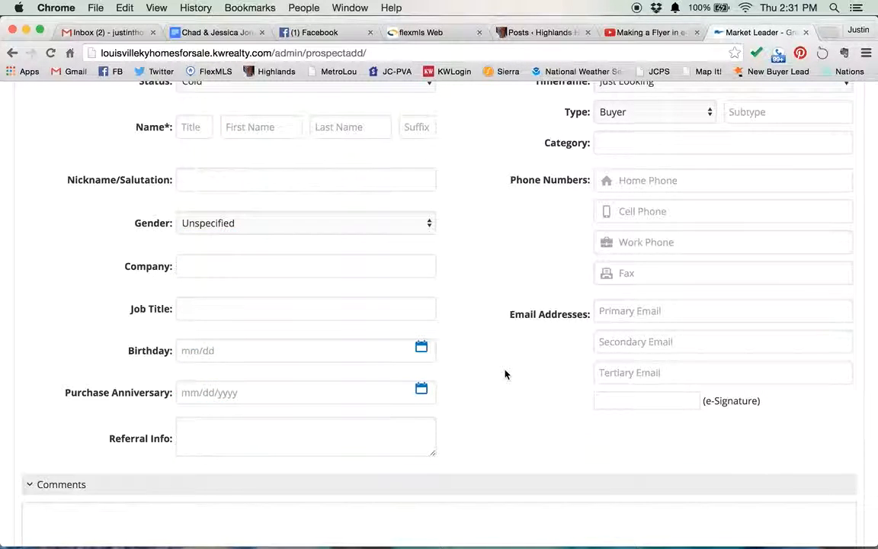
scroll(down, 3)
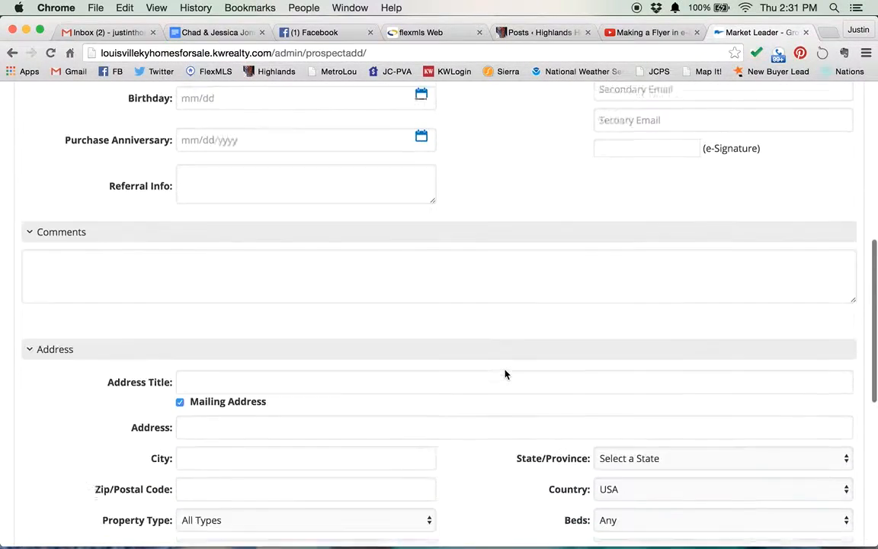
scroll(down, 3)
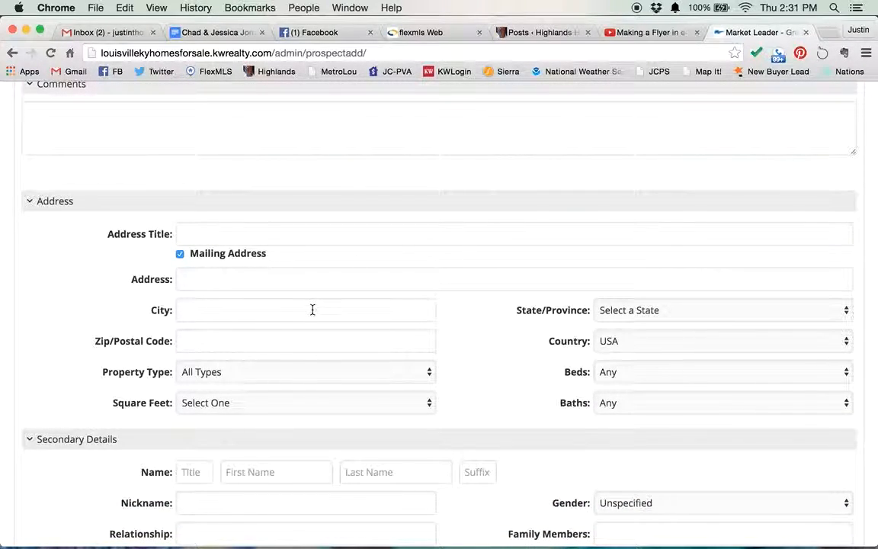
mouse_move(338, 365)
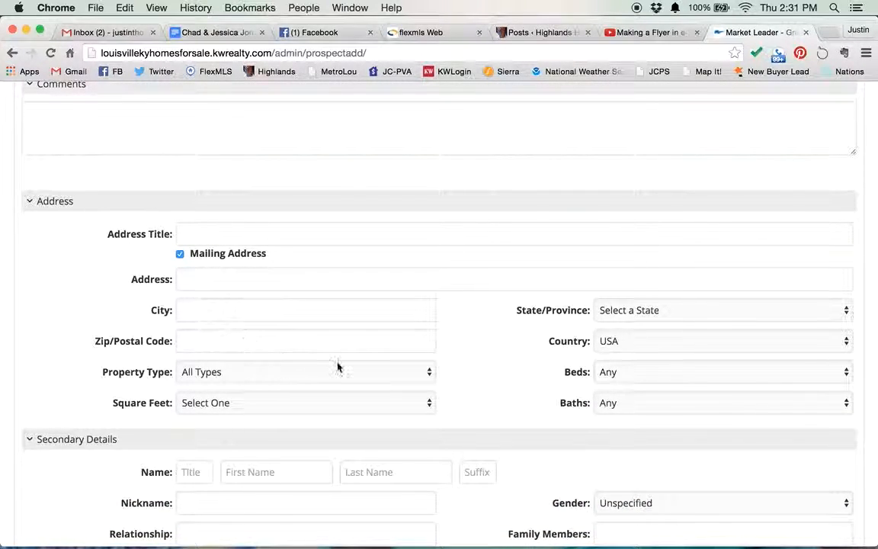
scroll(down, 3)
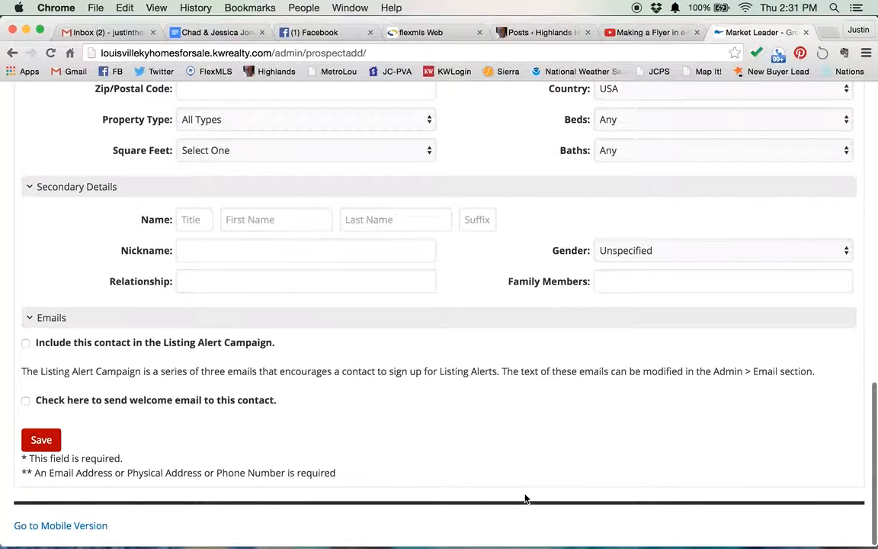
mouse_move(203, 389)
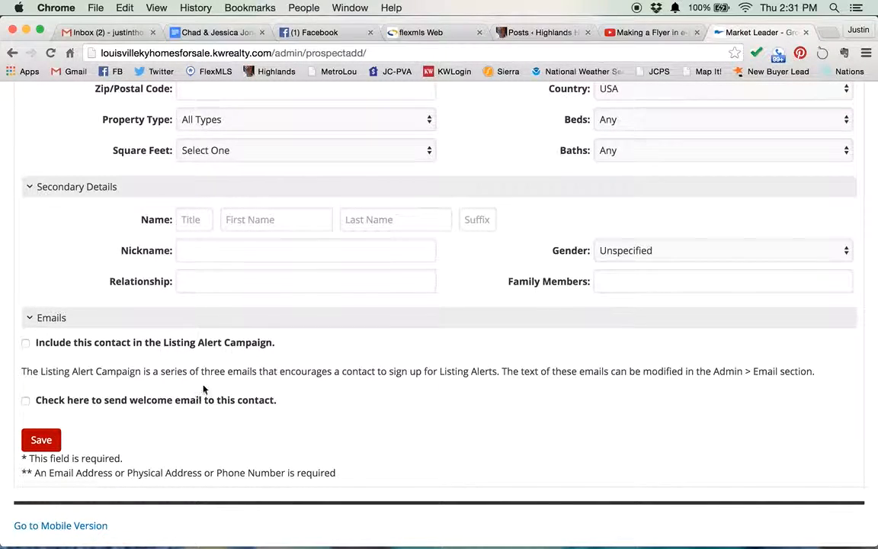
mouse_move(100, 431)
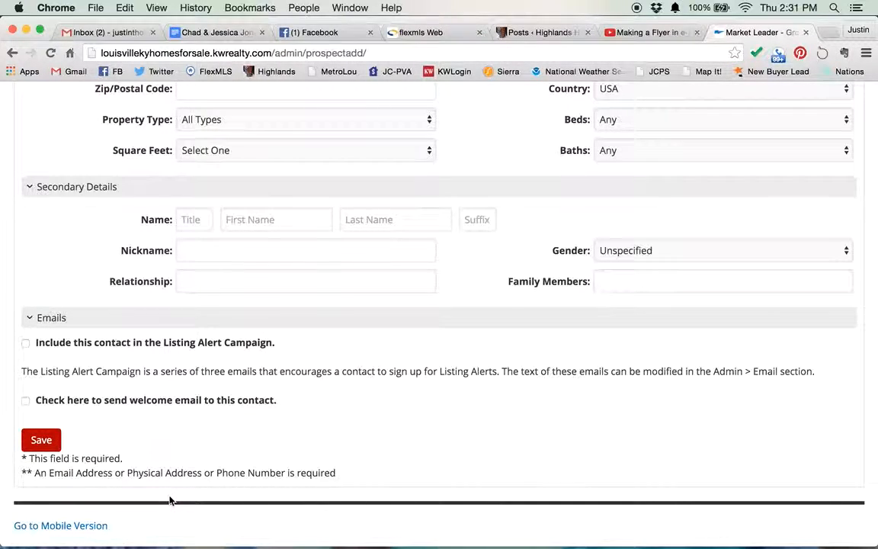
mouse_move(266, 486)
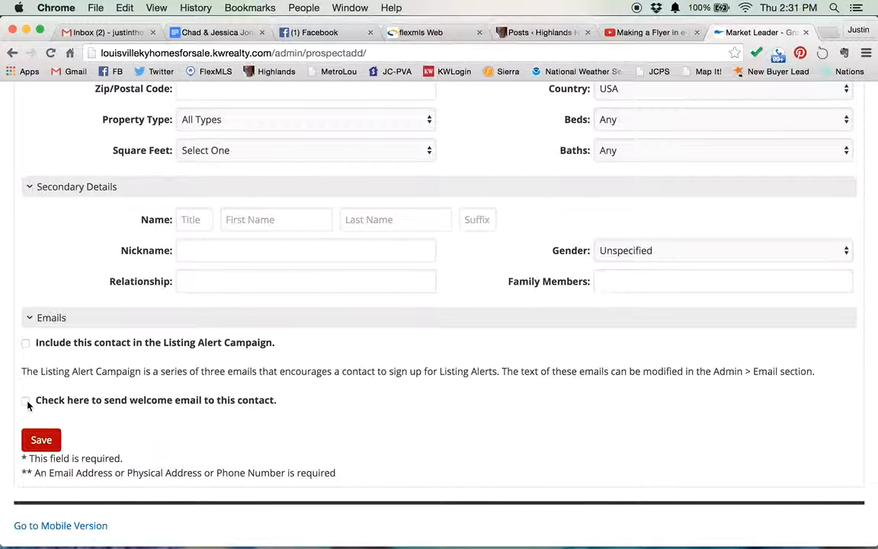
click(26, 401)
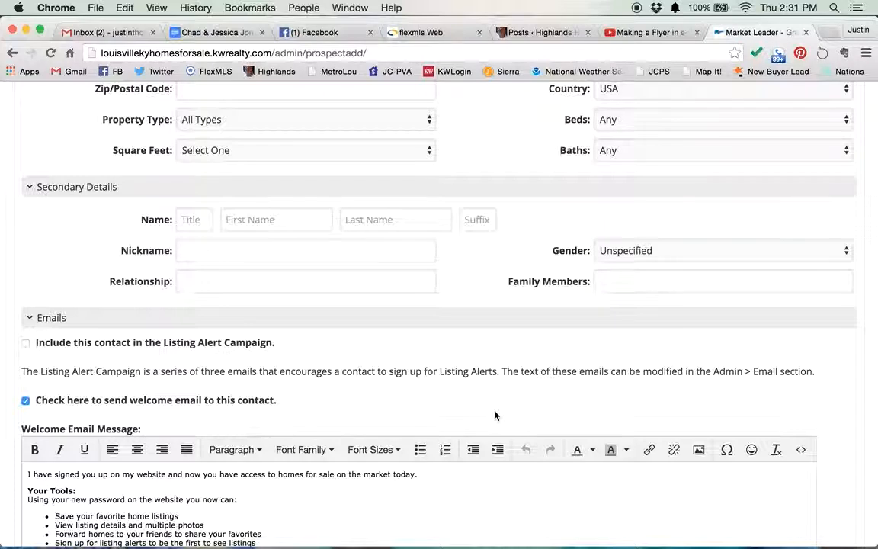